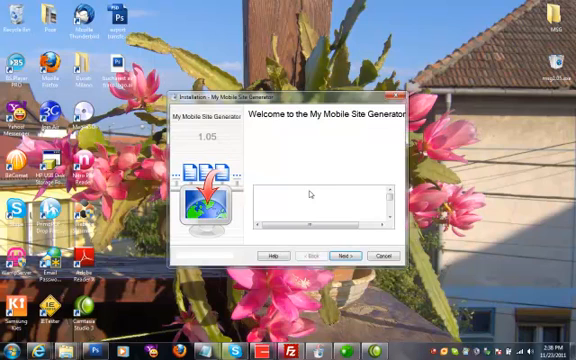
# Move past the welcome screen, accept the license agreement and reach the Installation Type choice.
pyautogui.click(348, 256)
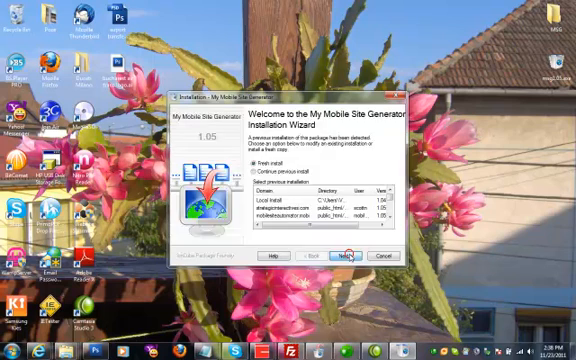
pyautogui.click(348, 256)
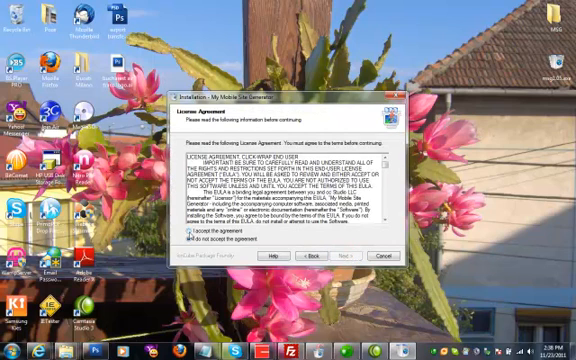
pyautogui.click(178, 228)
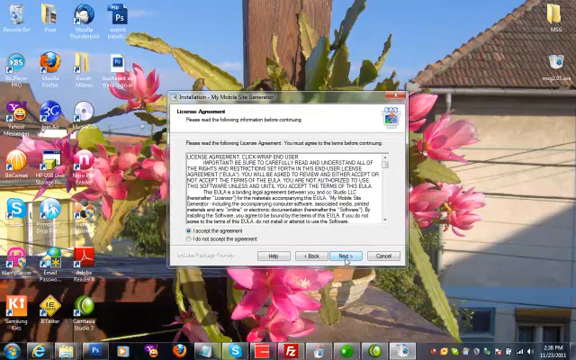
pyautogui.click(344, 256)
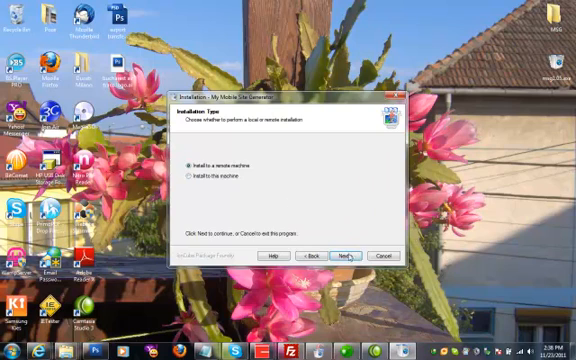
# Choose the remote machine install, browse the FTP server tree and confirm the upload folder.
pyautogui.click(348, 256)
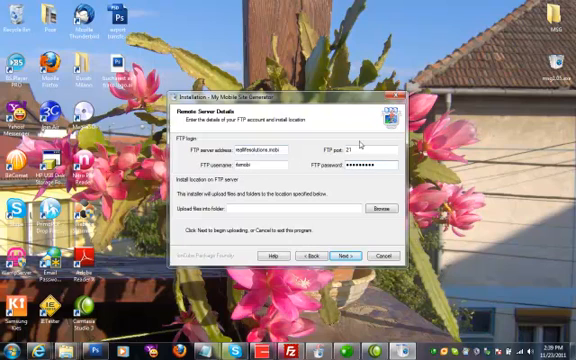
pyautogui.click(376, 206)
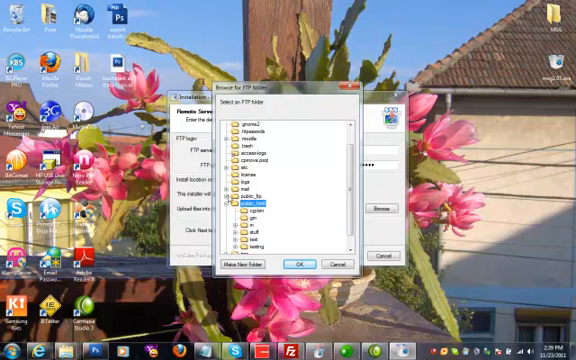
pyautogui.click(232, 260)
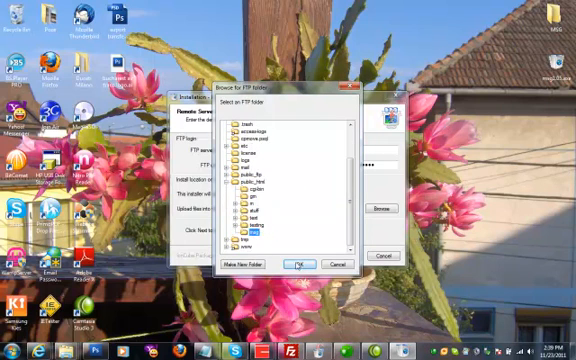
pyautogui.click(296, 262)
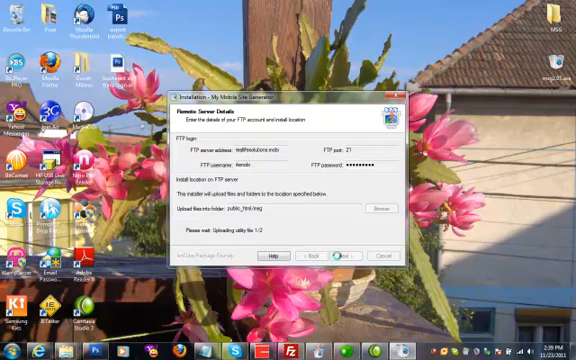
pyautogui.click(344, 256)
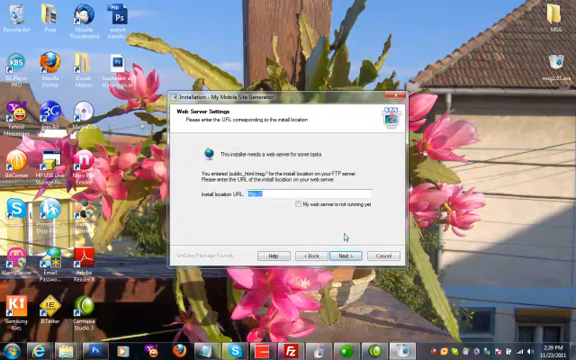
pyautogui.write('http://')
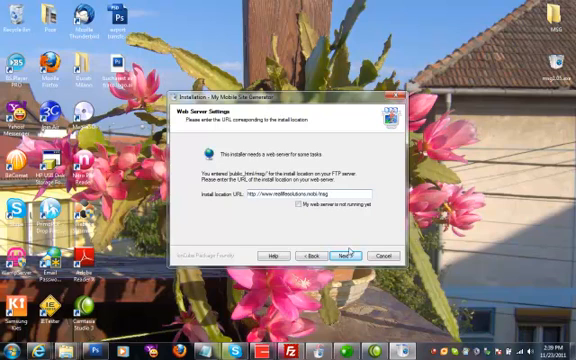
pyautogui.click(348, 256)
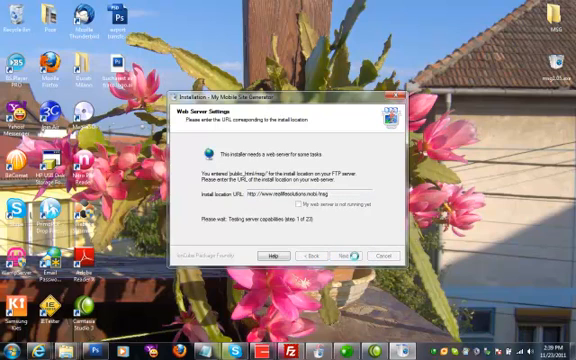
pyautogui.click(348, 256)
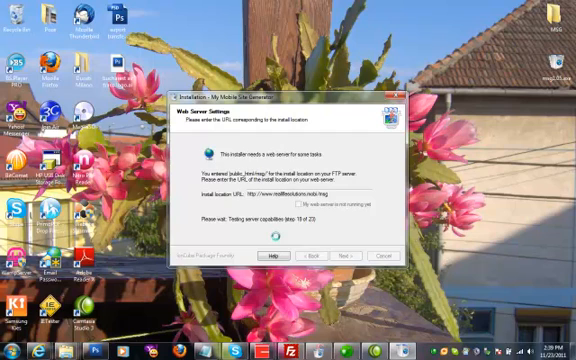
pyautogui.click(340, 256)
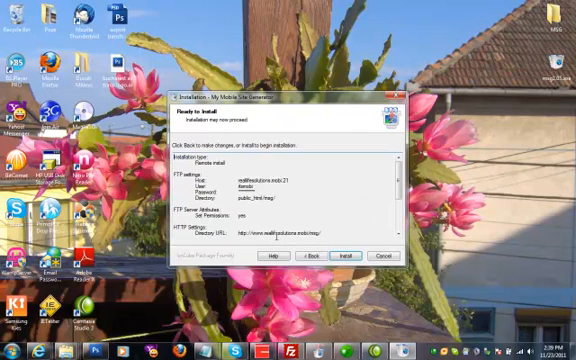
# Start the installation from the ready-to-install summary.
pyautogui.click(344, 256)
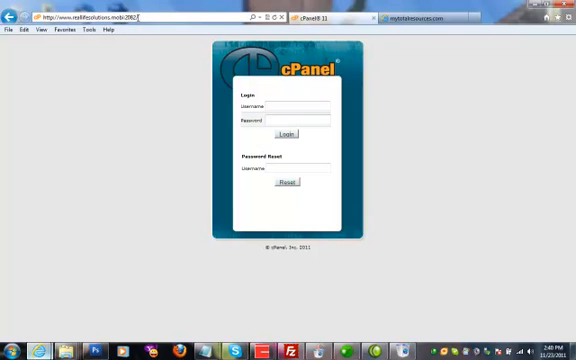
# Enter the hosting username and password and log in to the cPanel dashboard.
pyautogui.click(298, 106)
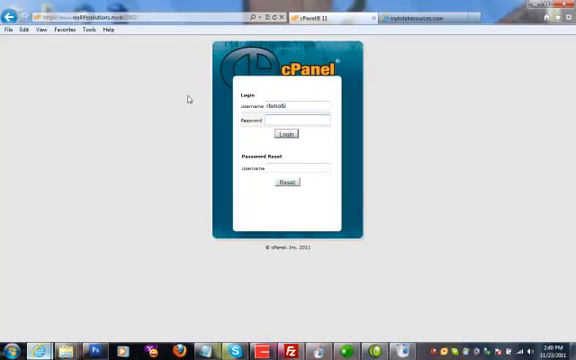
pyautogui.write('••')
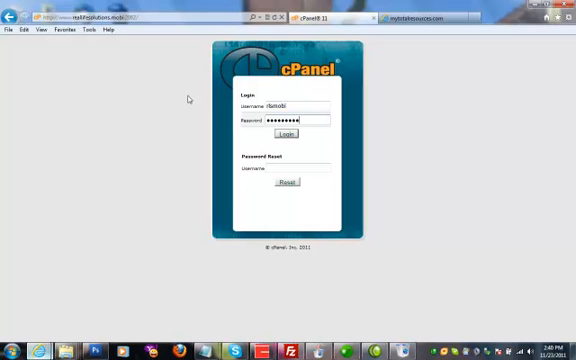
pyautogui.click(288, 136)
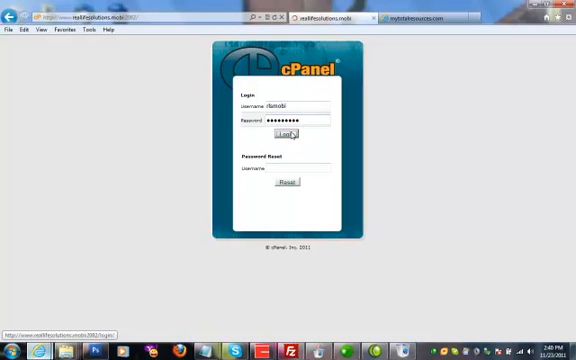
pyautogui.click(288, 136)
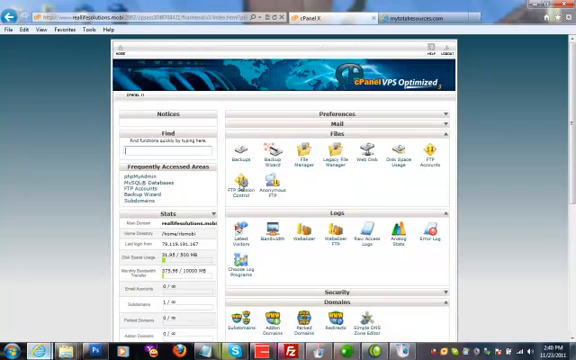
# In MySQL Databases, create a new database named 'msg'.
pyautogui.scroll(-3)
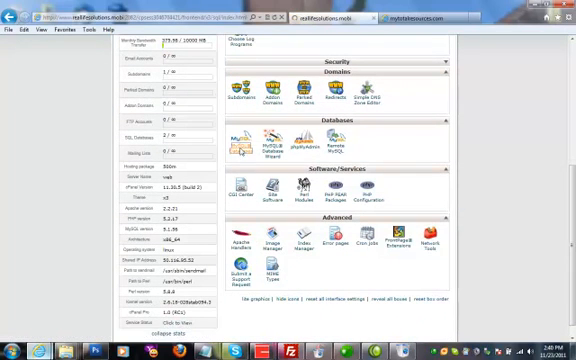
pyautogui.click(262, 136)
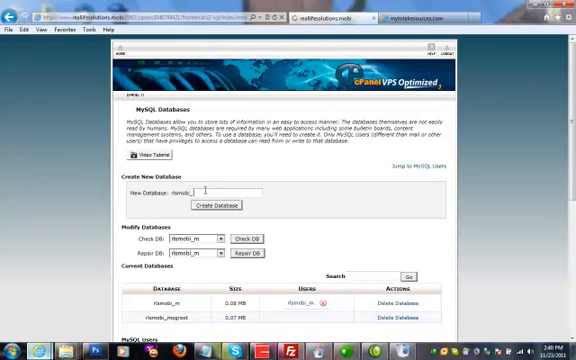
pyautogui.write('msg')
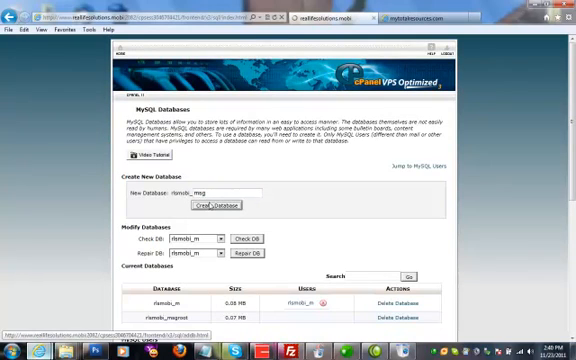
pyautogui.click(228, 204)
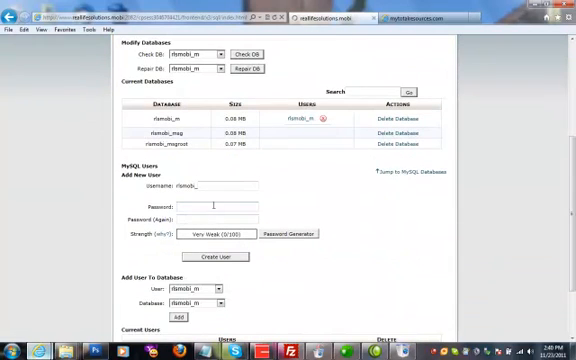
# Create the MySQL user 'msg' with its password and return to the databases page.
pyautogui.write('msg')
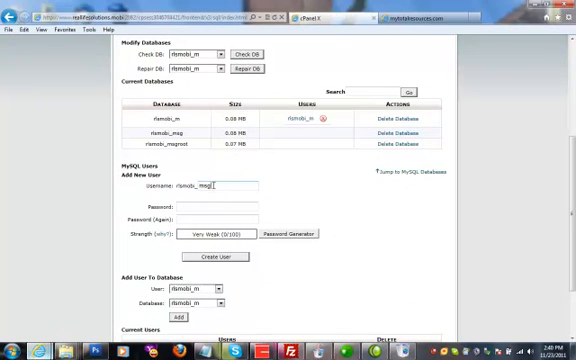
pyautogui.click(218, 204)
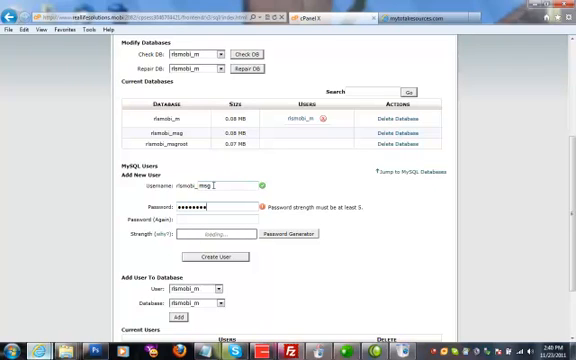
pyautogui.write('••••••')
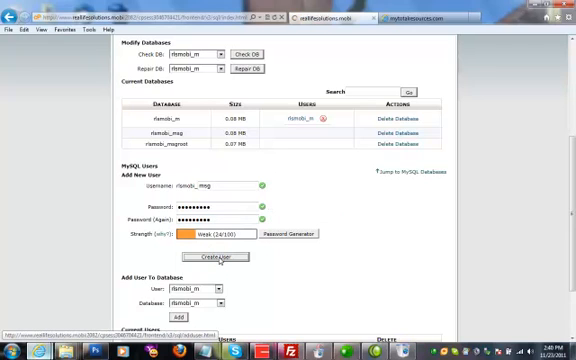
pyautogui.click(210, 258)
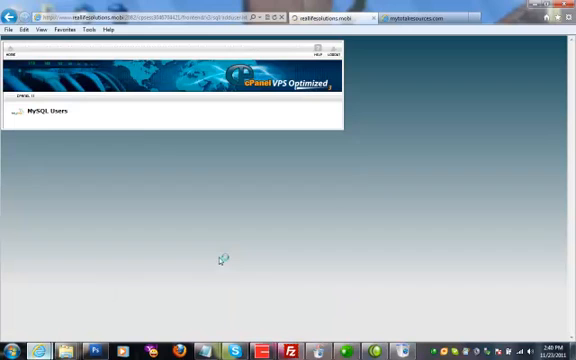
pyautogui.click(52, 114)
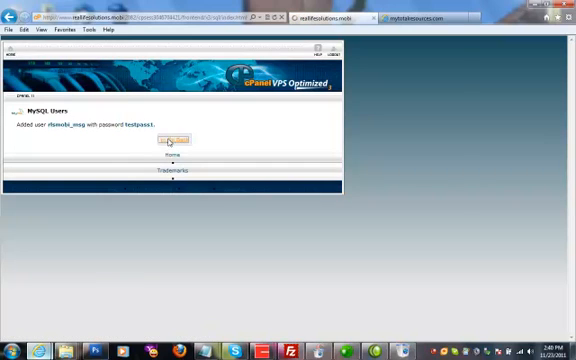
pyautogui.click(168, 140)
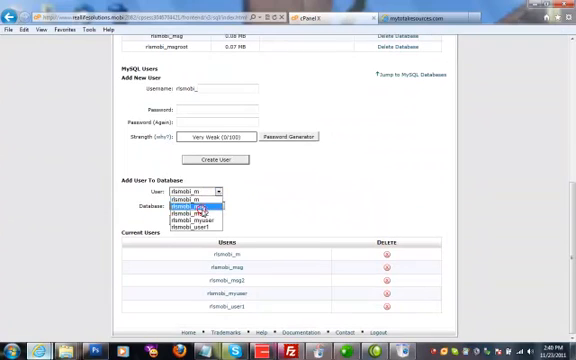
# Add the msg user to the database with ALL PRIVILEGES, then go to the members area login.
pyautogui.click(190, 206)
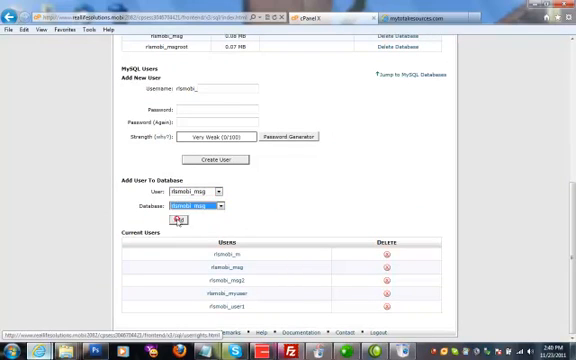
pyautogui.click(180, 220)
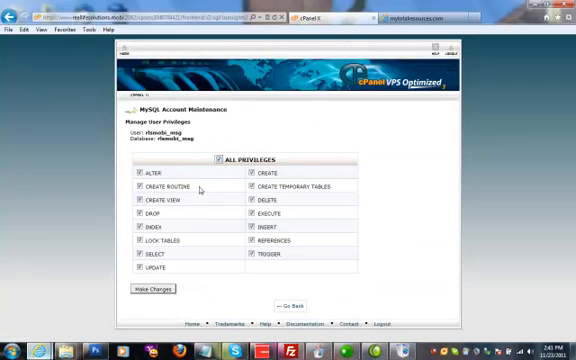
pyautogui.click(150, 288)
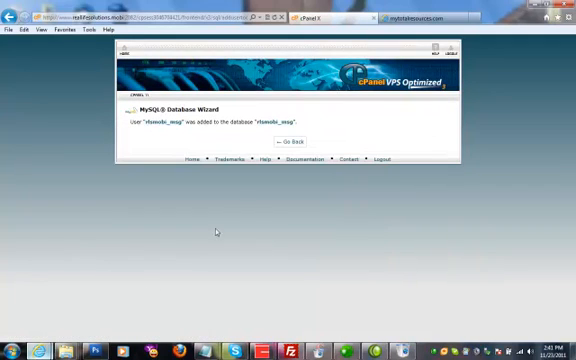
pyautogui.moveTo(410, 38)
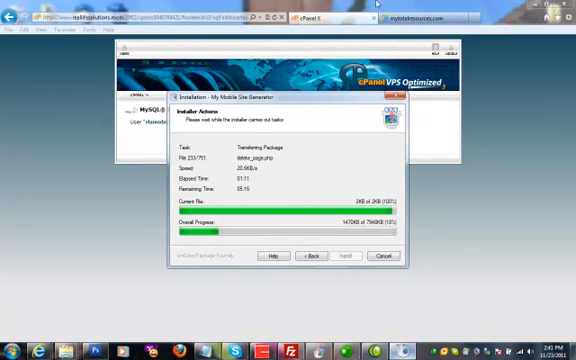
pyautogui.click(408, 16)
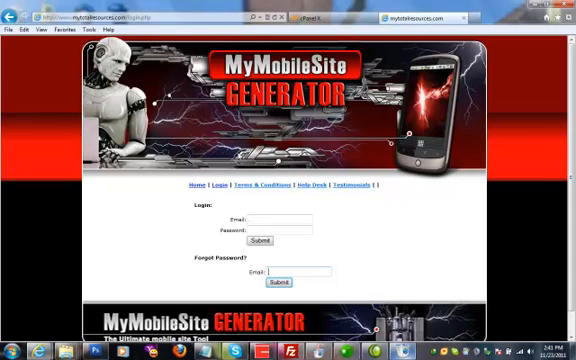
# Sign into the MyTotalResources members area with the gmail.com email and password.
pyautogui.click(280, 218)
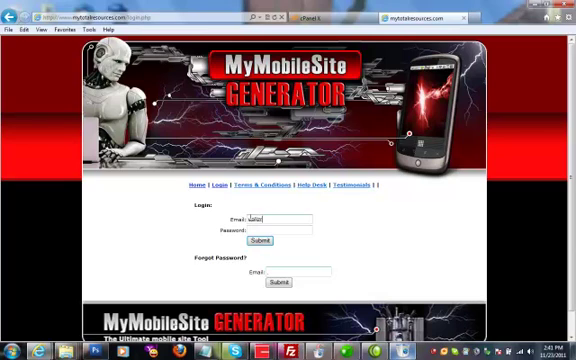
pyautogui.write('@gmail.com')
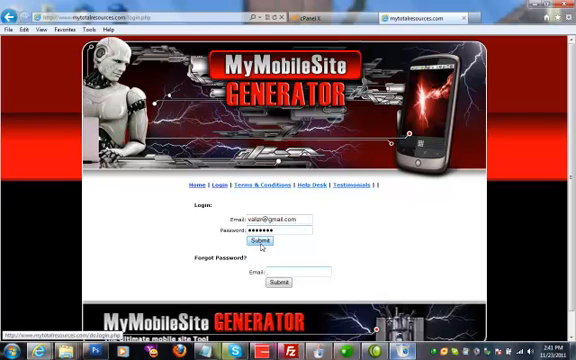
pyautogui.click(262, 240)
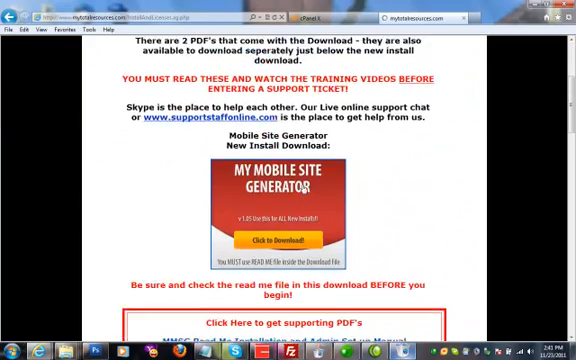
# Reach the Generate Licenses page and generate the license for the entered domain.
pyautogui.scroll(-3)
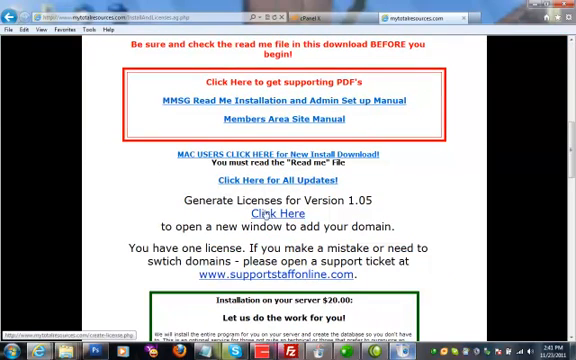
pyautogui.click(264, 212)
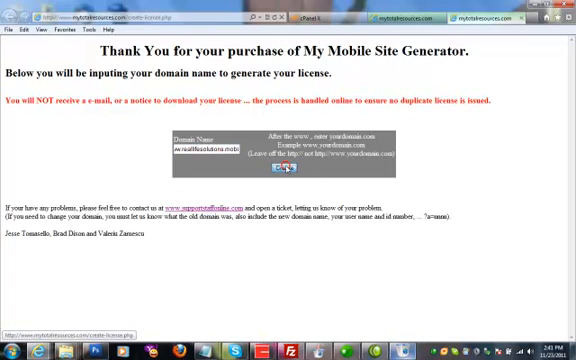
pyautogui.click(284, 170)
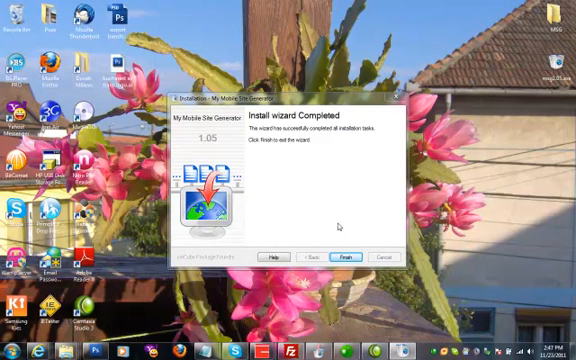
# Finish the completed install wizard dialog.
pyautogui.click(348, 258)
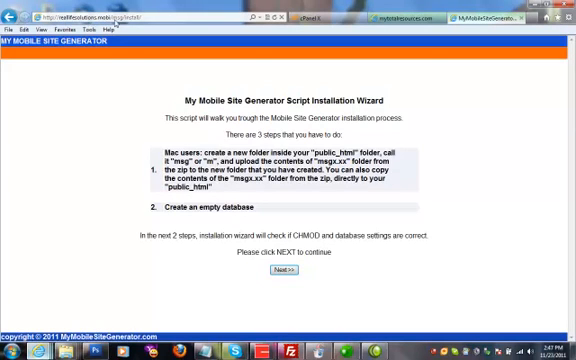
pyautogui.moveTo(286, 270)
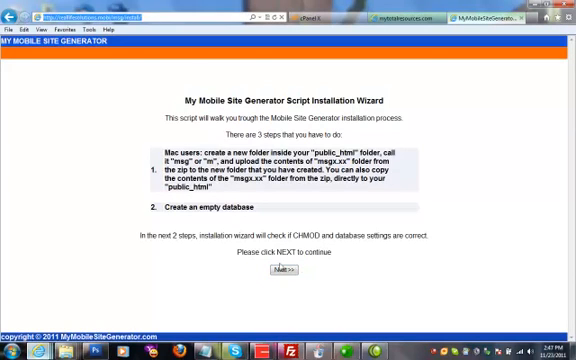
pyautogui.click(288, 268)
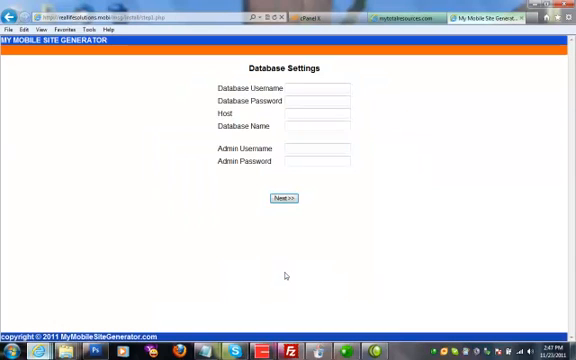
pyautogui.click(316, 88)
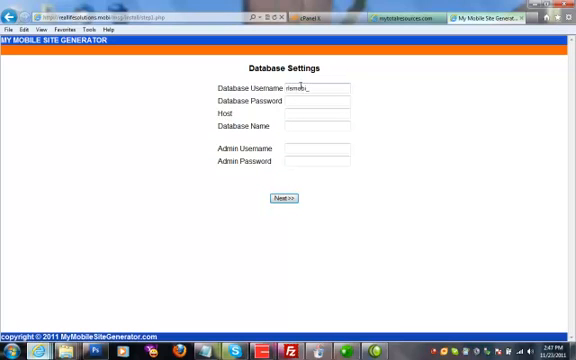
pyautogui.write('_msg')
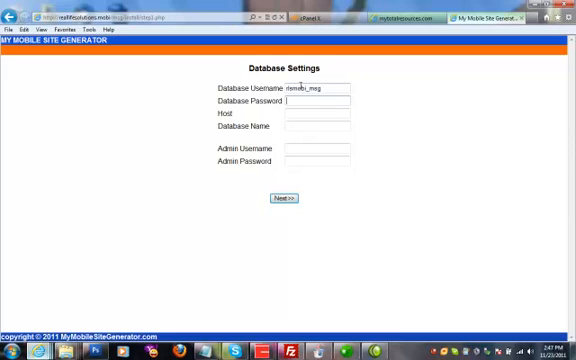
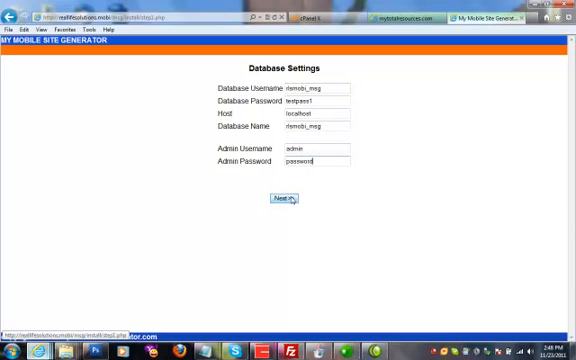
# Submit the settings, install the database and go to the admin login page.
pyautogui.click(290, 198)
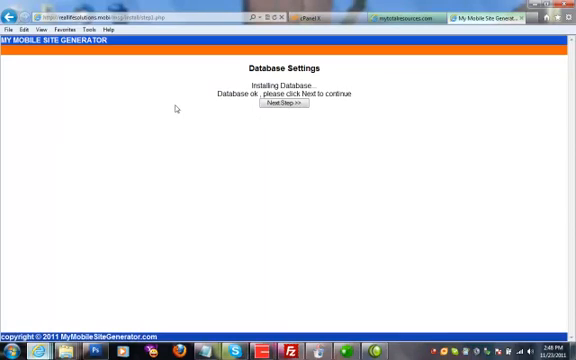
pyautogui.click(274, 104)
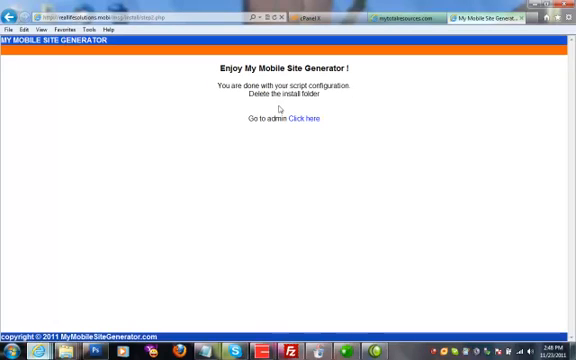
pyautogui.click(306, 120)
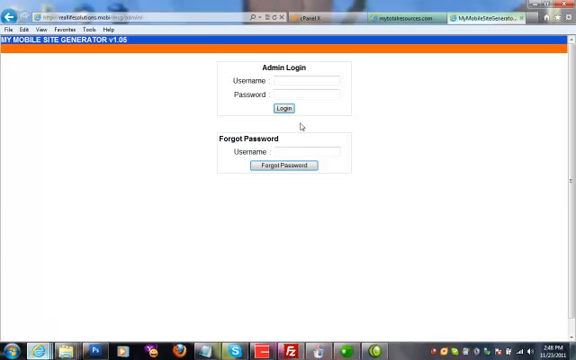
# Enter the admin username and password and log into the admin members list.
pyautogui.click(300, 78)
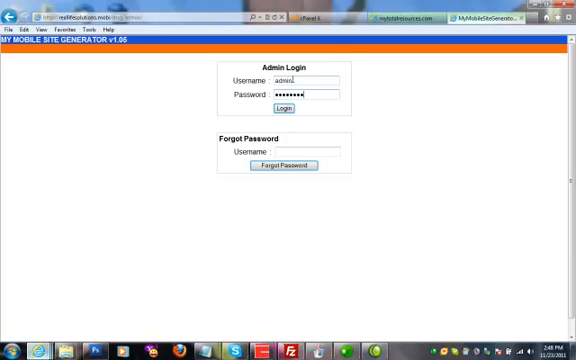
pyautogui.click(290, 104)
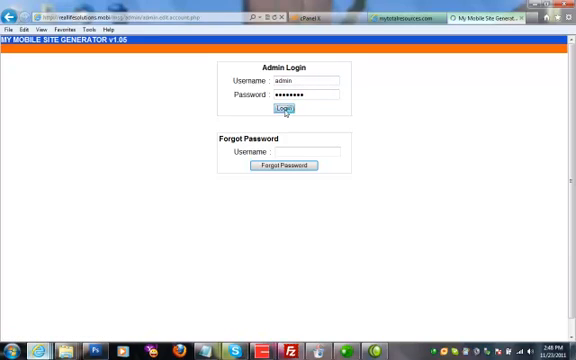
pyautogui.click(280, 100)
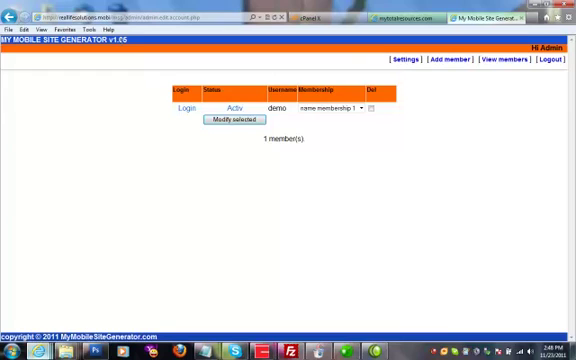
pyautogui.moveTo(138, 86)
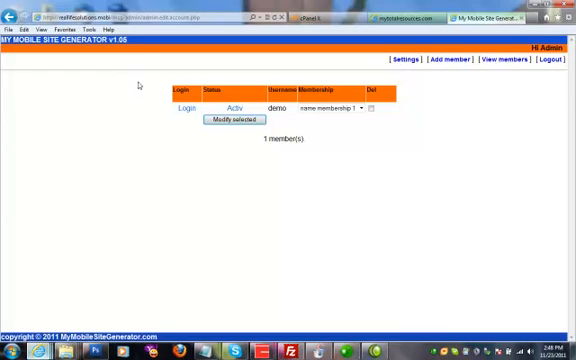